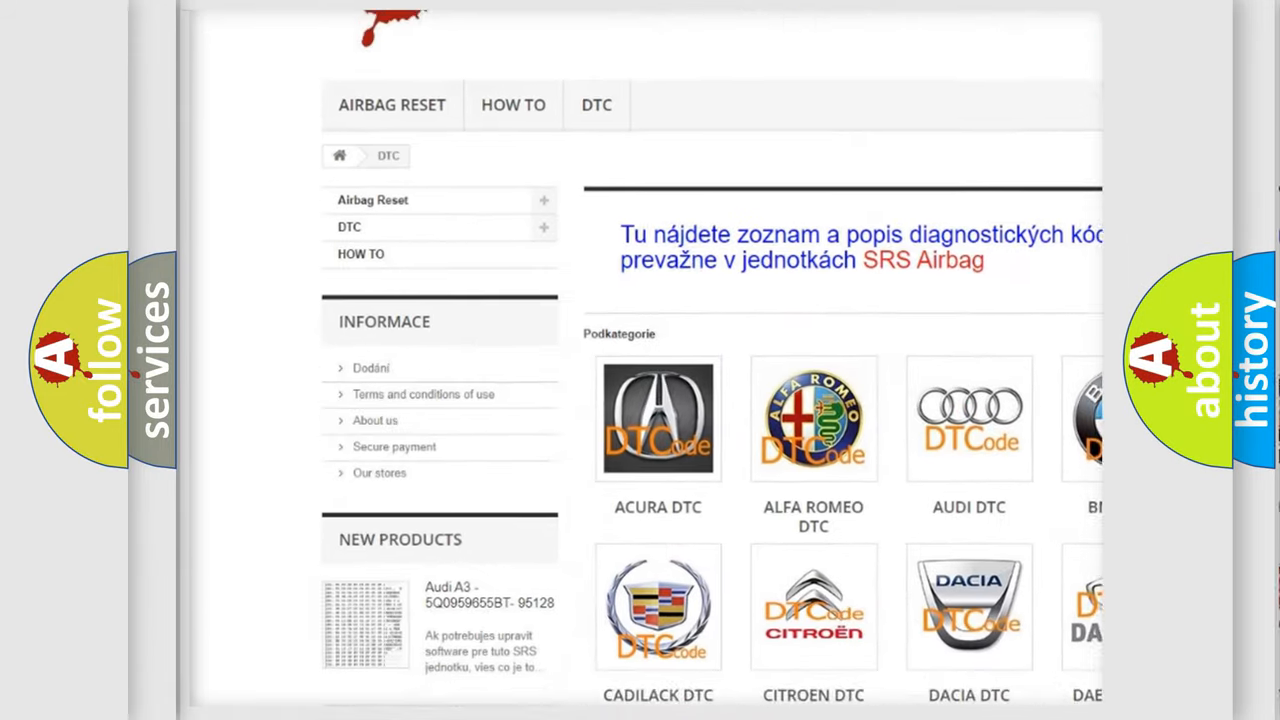
{"action": "scroll", "scroll_direction": "down", "scroll_amount": 3}
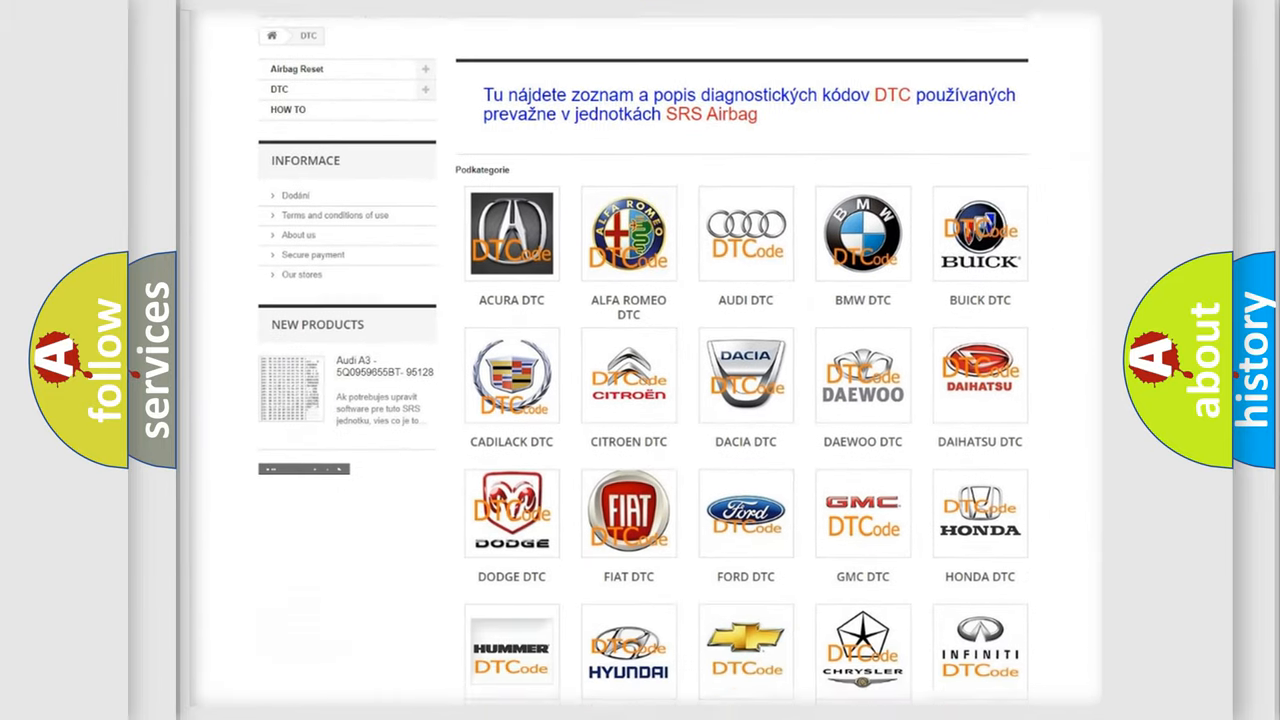
{"action": "scroll", "scroll_direction": "down", "scroll_amount": 3}
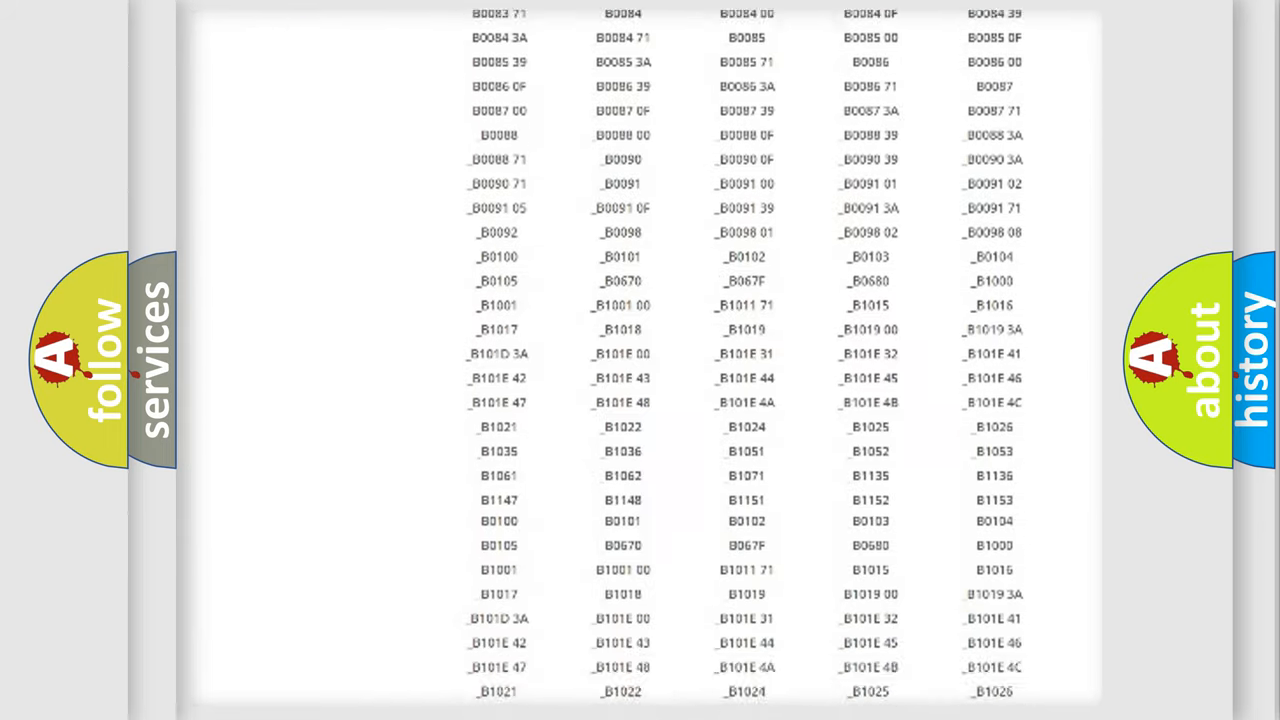
{"action": "scroll", "scroll_direction": "down", "scroll_amount": 3}
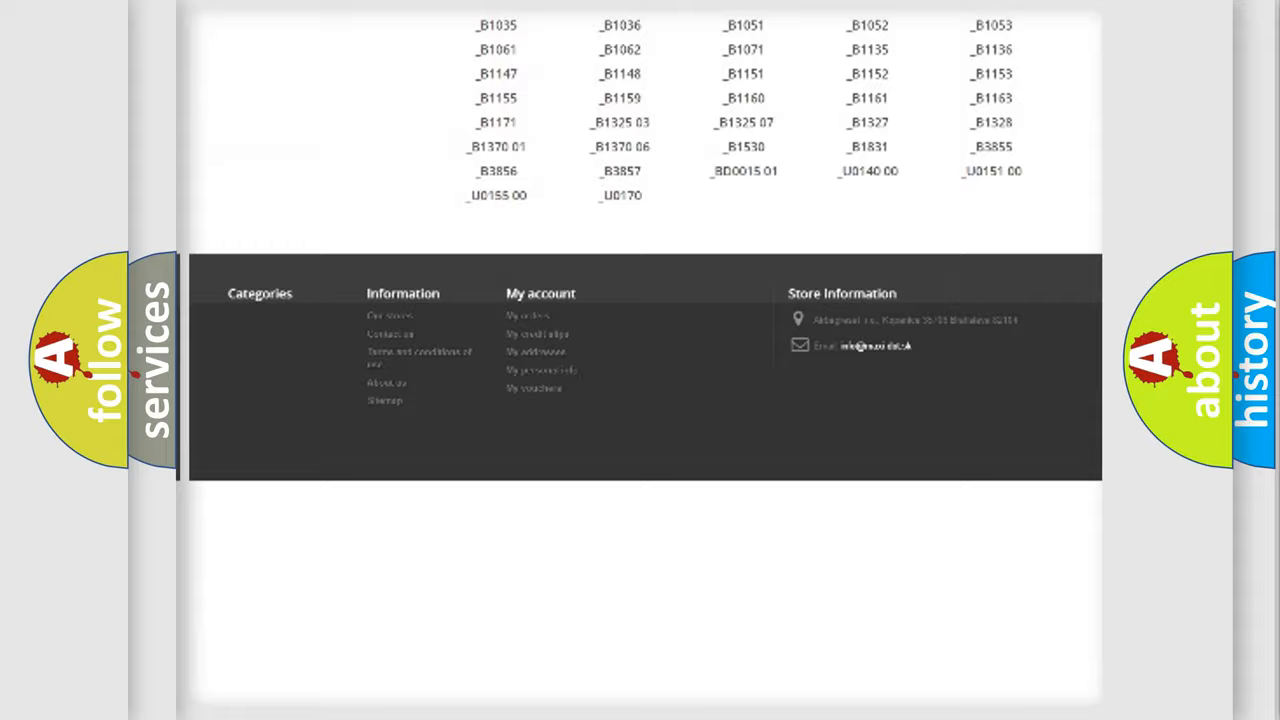
{"action": "scroll", "scroll_direction": "up", "scroll_amount": 3}
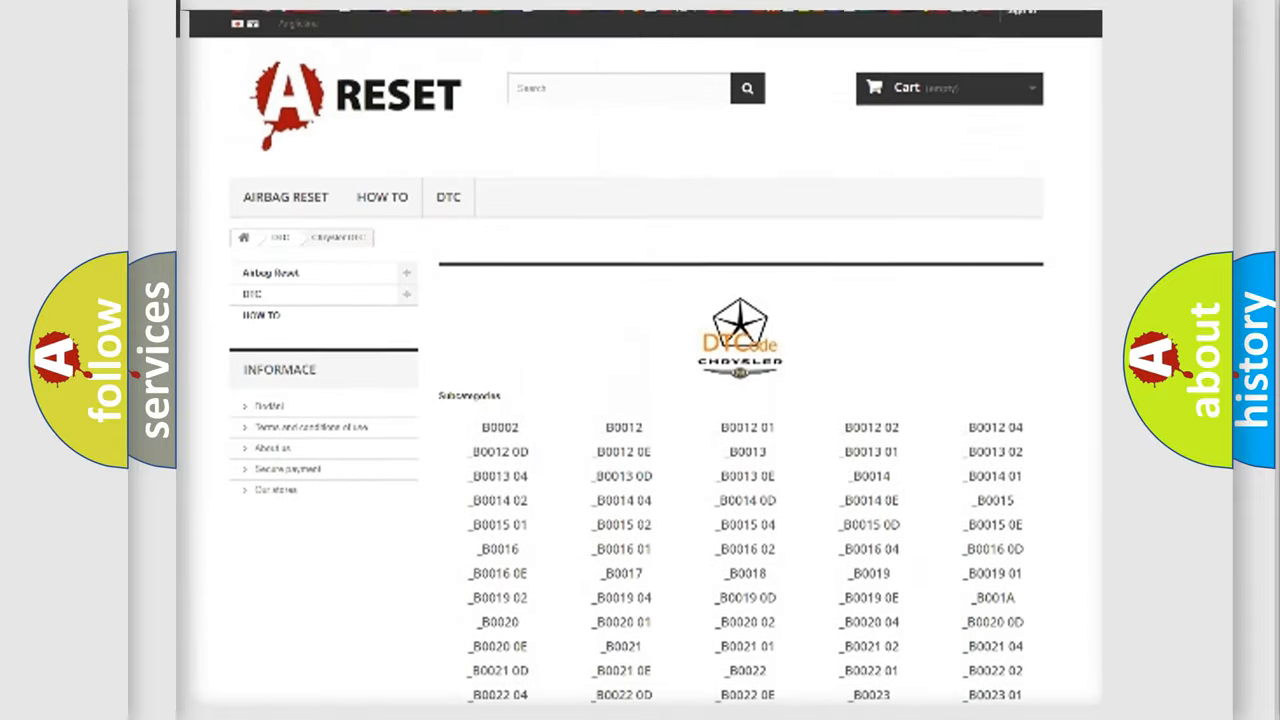